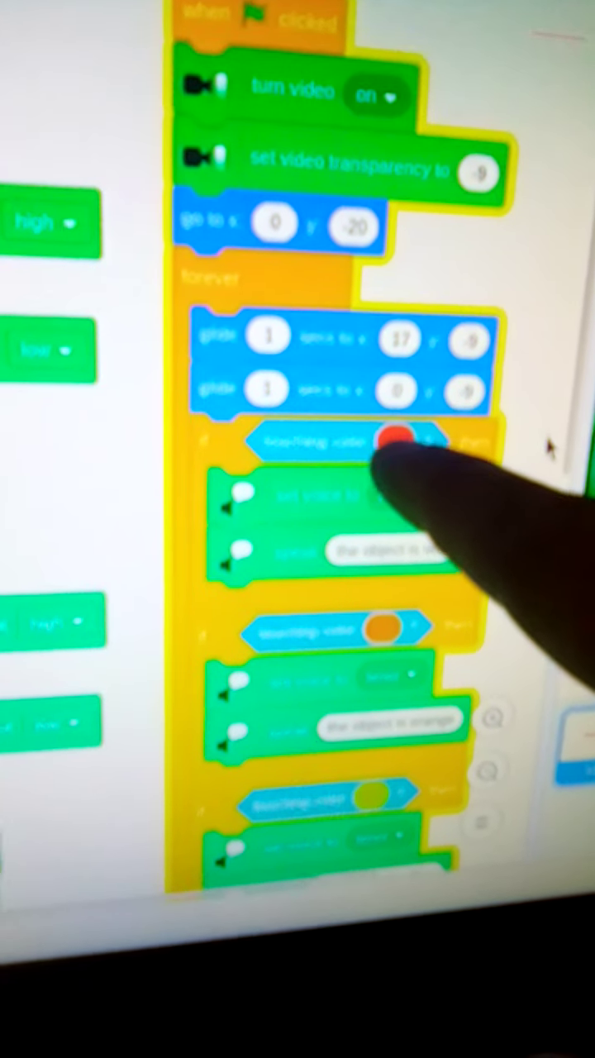
pyautogui.scroll(-3)
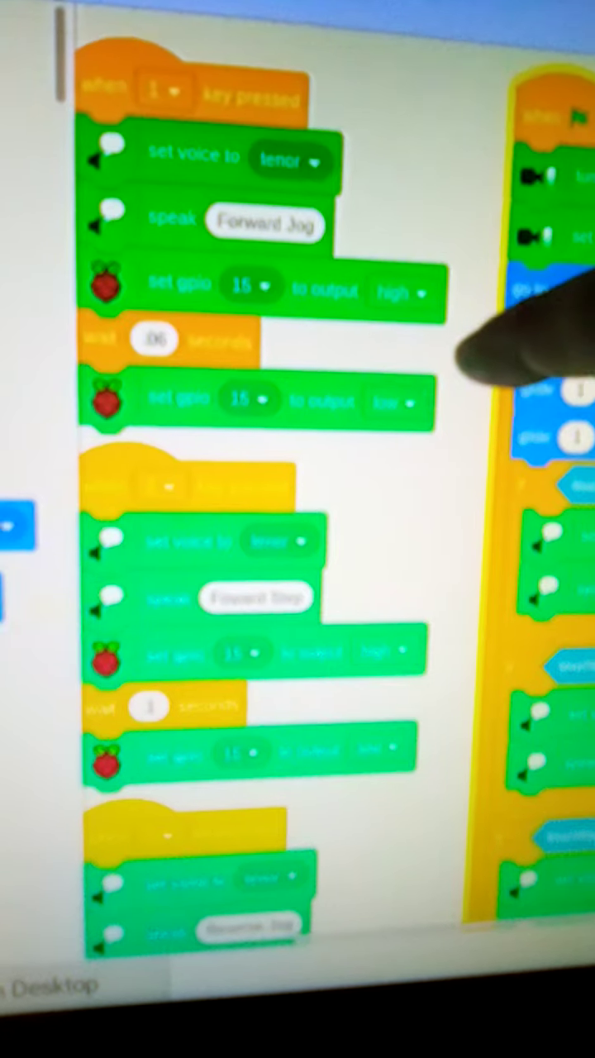
pyautogui.scroll(-3)
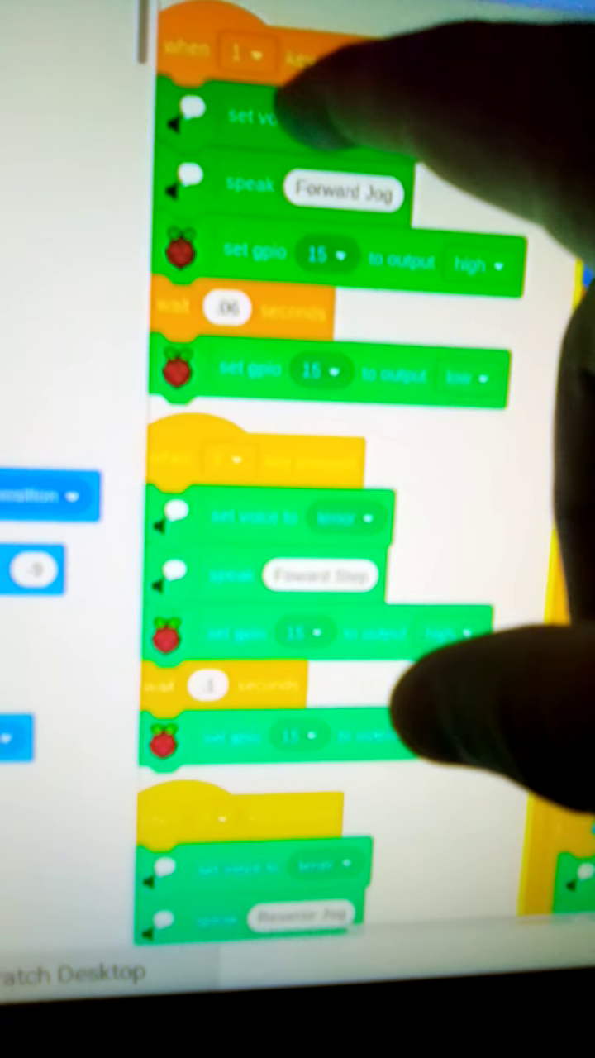
pyautogui.scroll(-3)
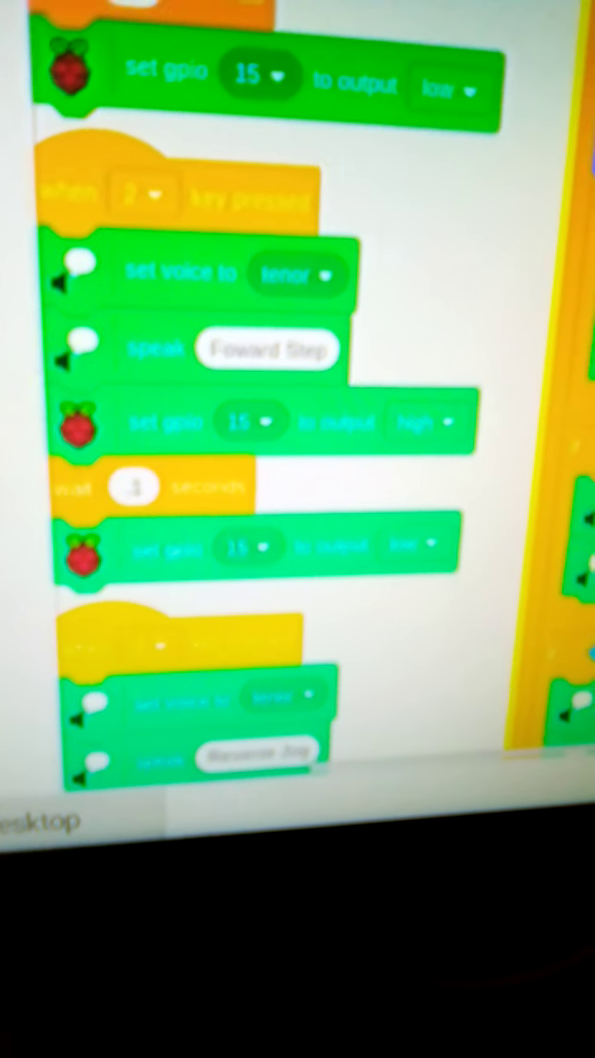
pyautogui.scroll(-3)
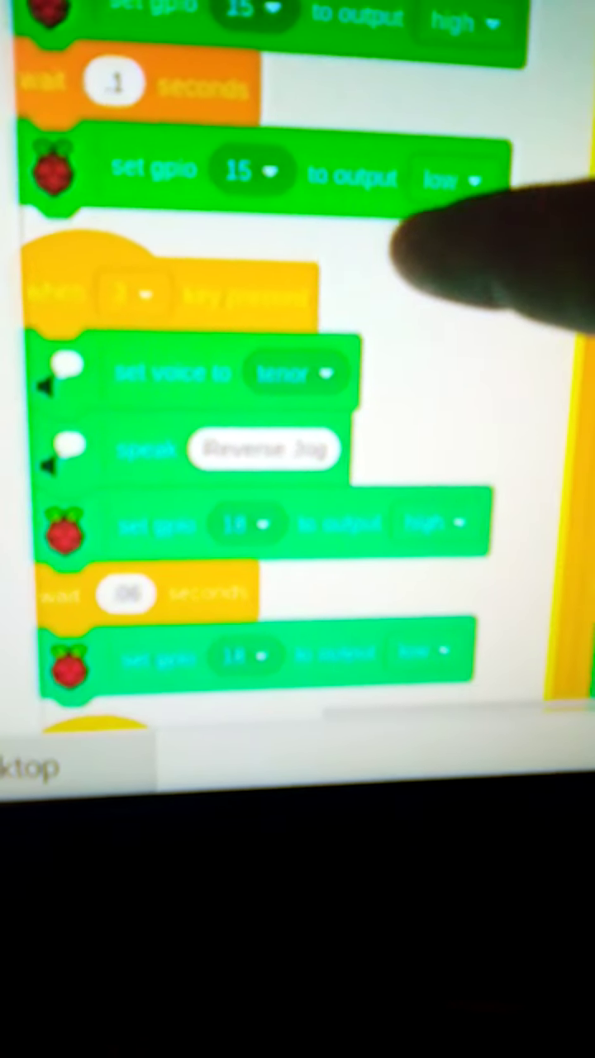